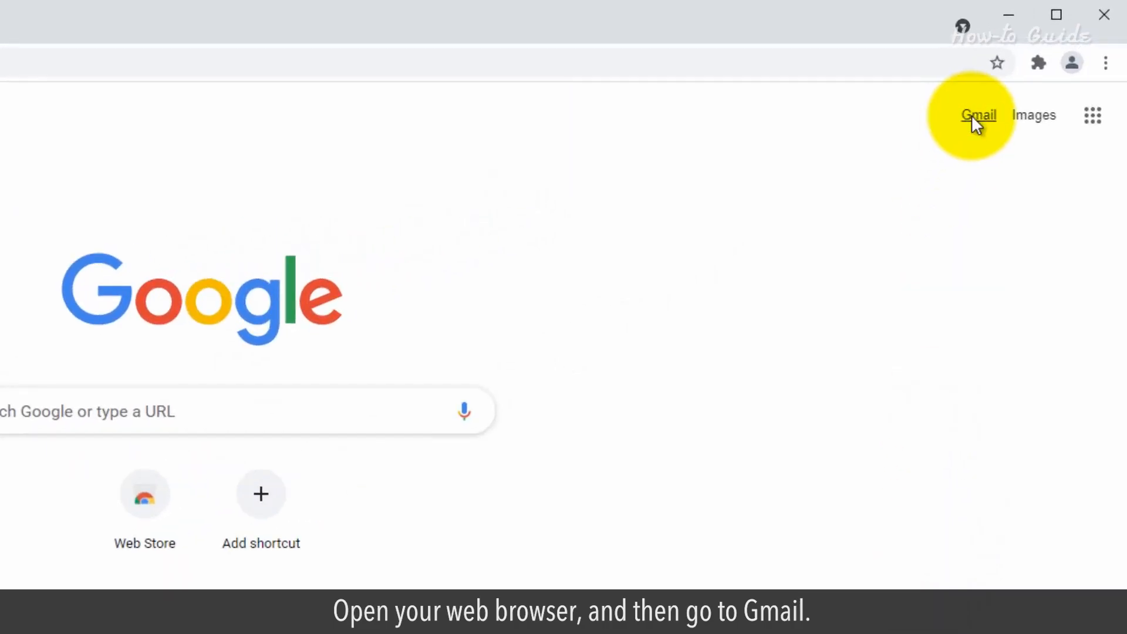
click(979, 115)
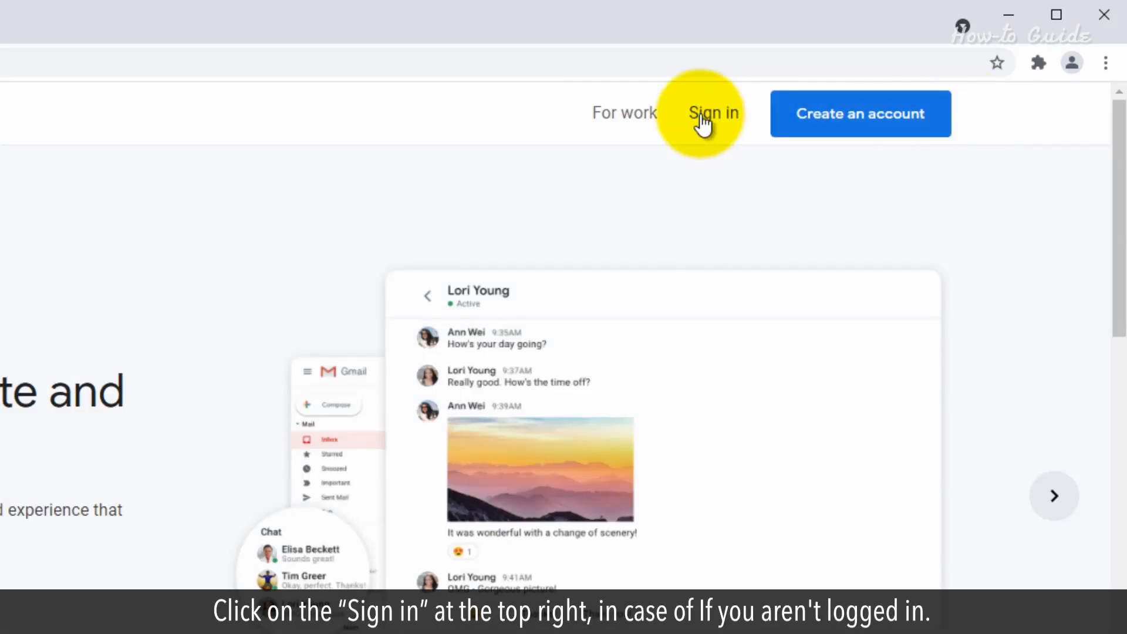
click(712, 113)
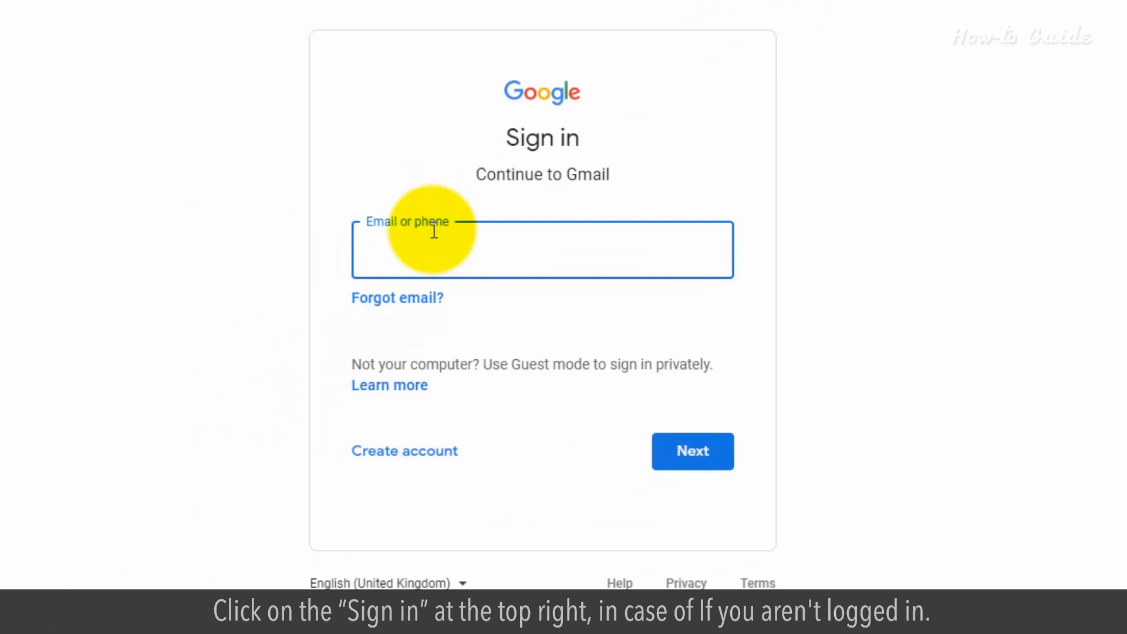
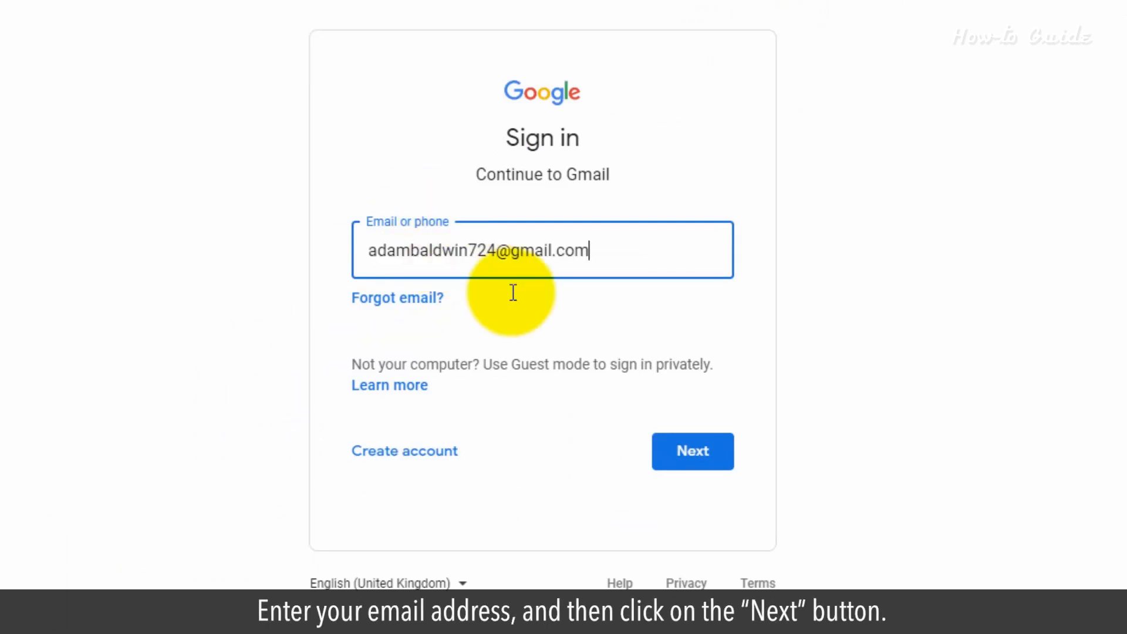
click(692, 451)
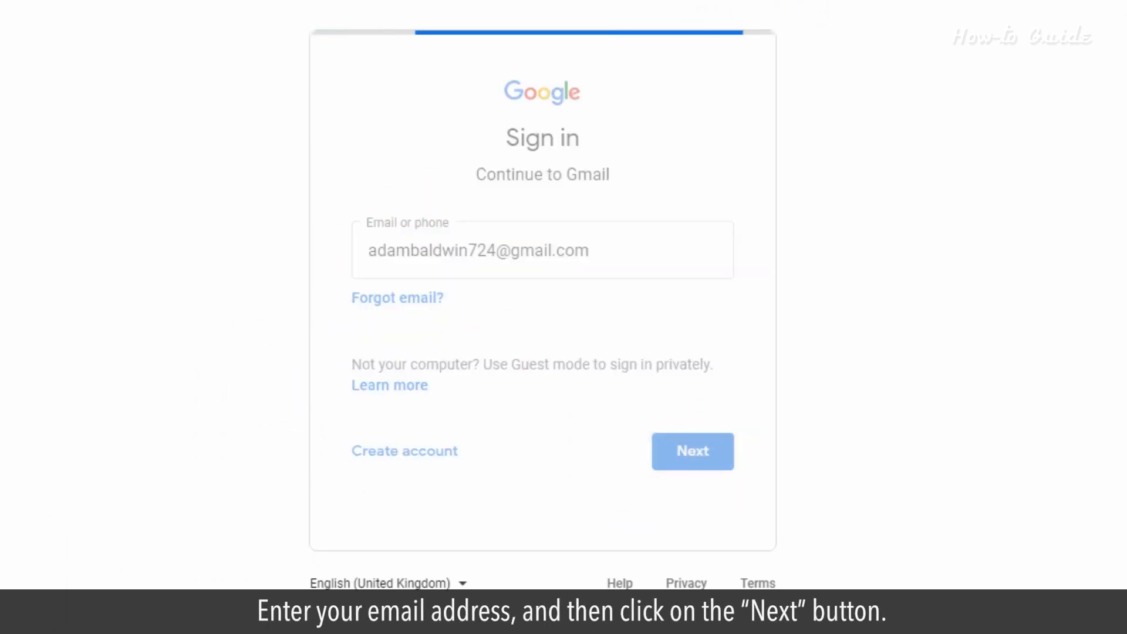
Submit the password and complete 2-step verification with a text-message code.
click(690, 451)
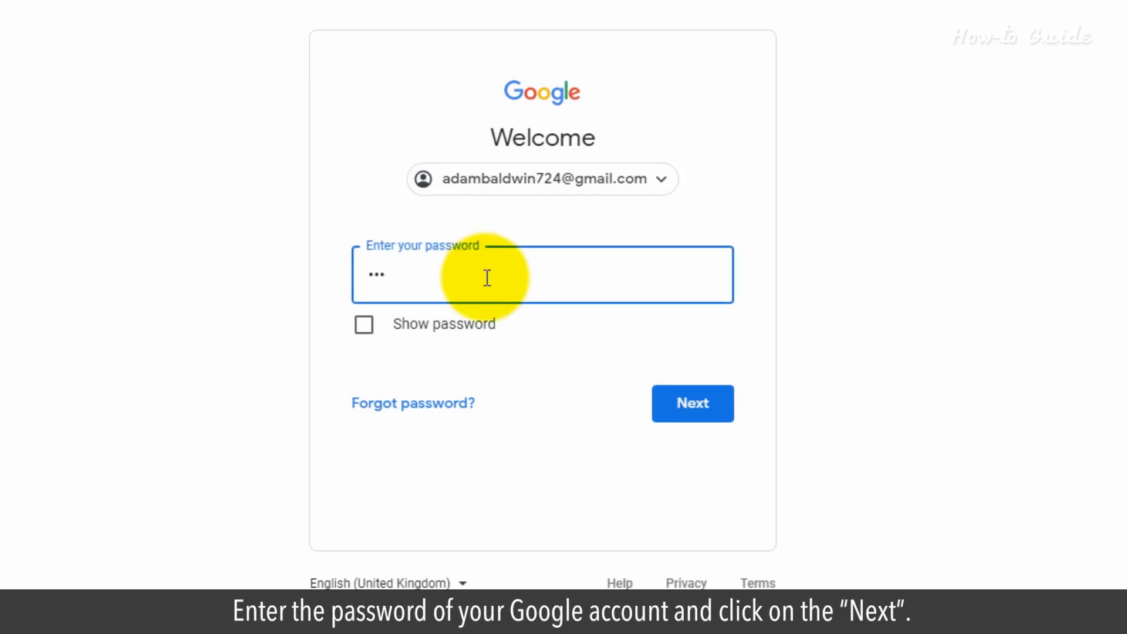
click(690, 402)
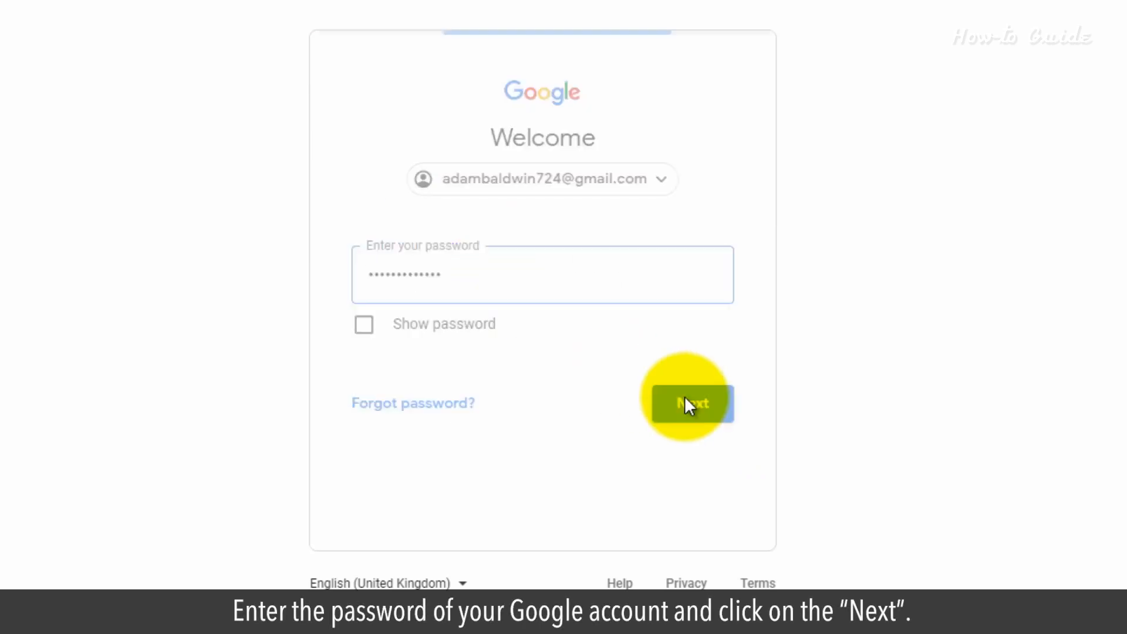
click(687, 403)
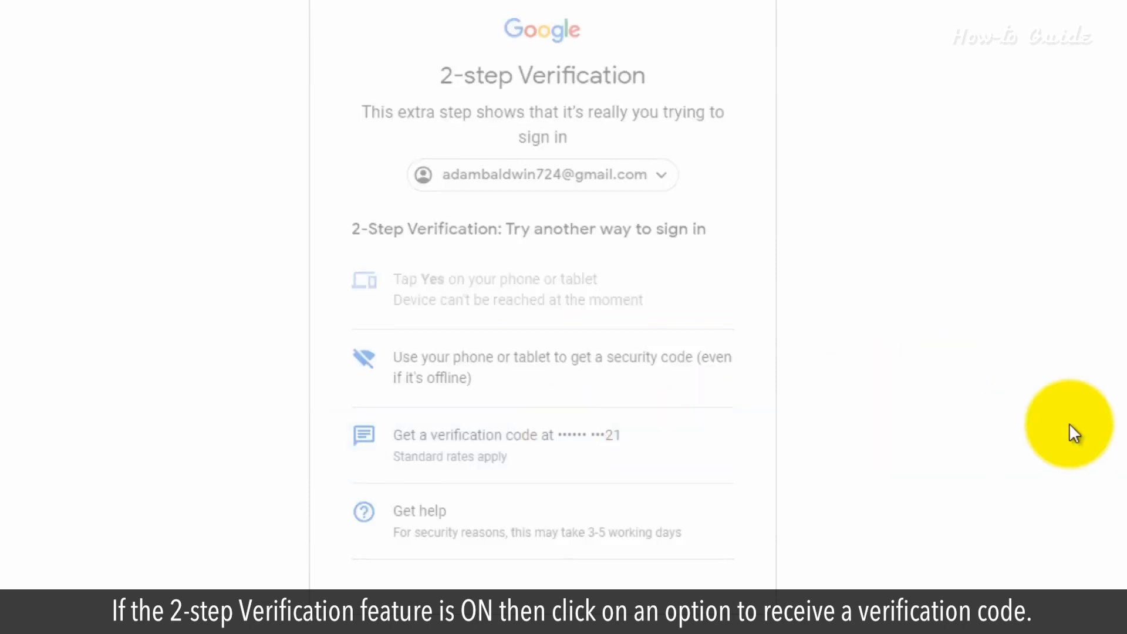
click(505, 434)
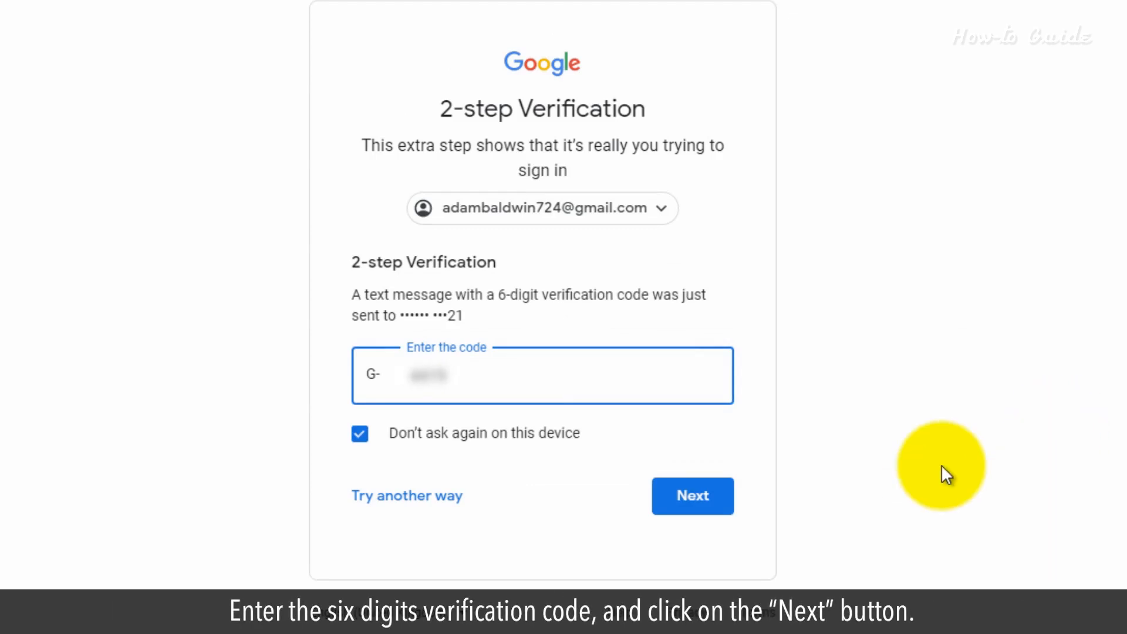
click(692, 496)
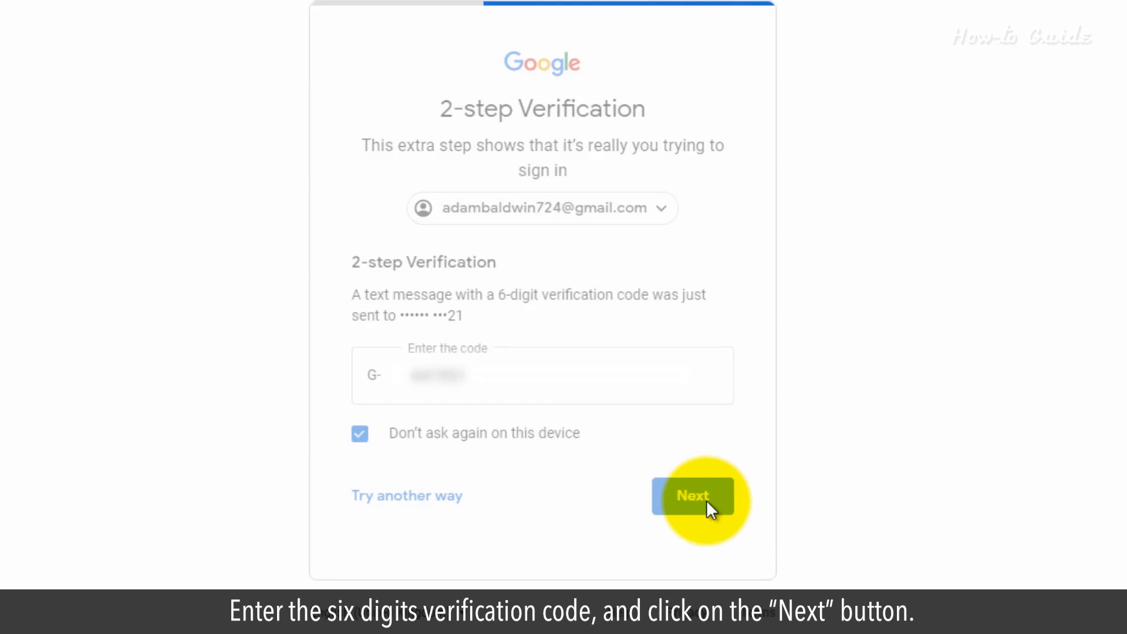
click(693, 496)
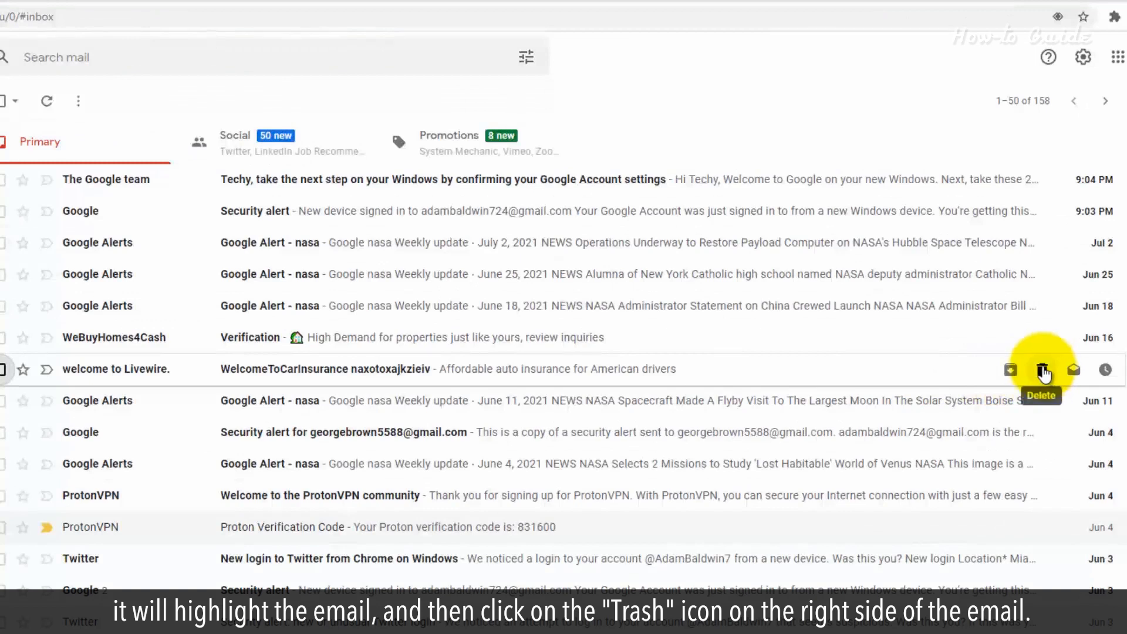
Delete the welcome to Livewire. message and the WeBuyHomes4Cash verification email individually.
click(1043, 370)
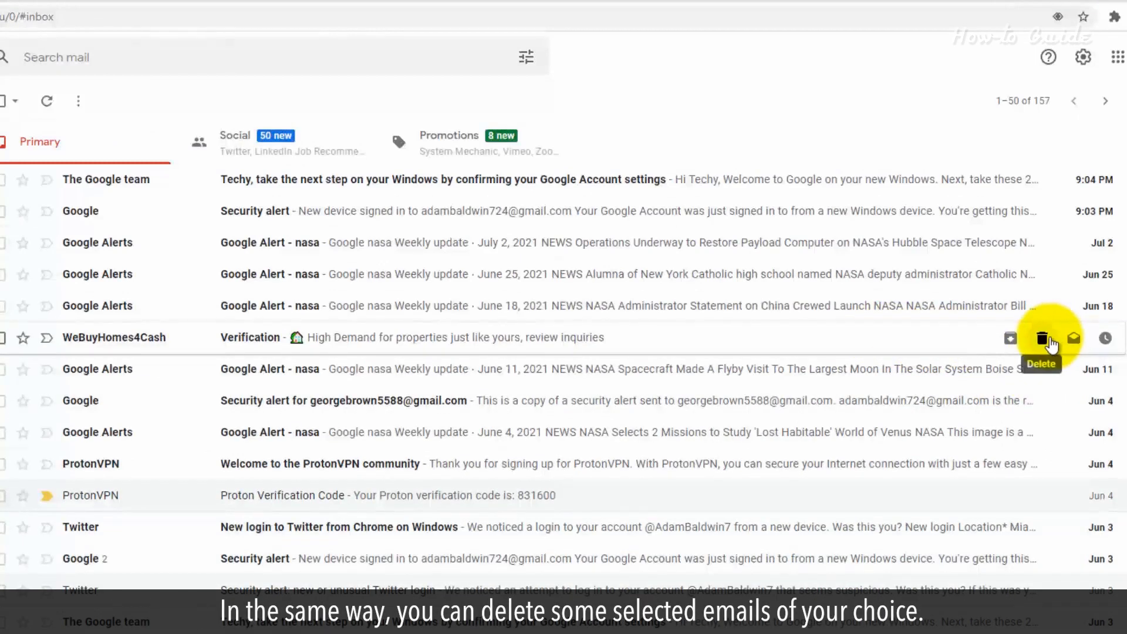
click(1039, 338)
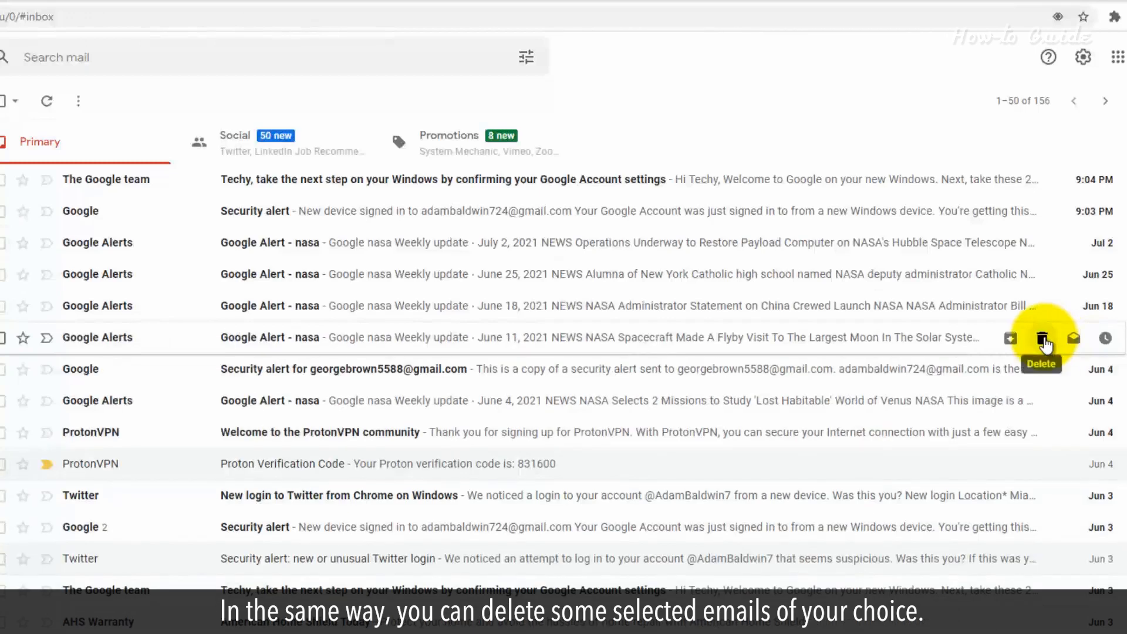
click(1042, 338)
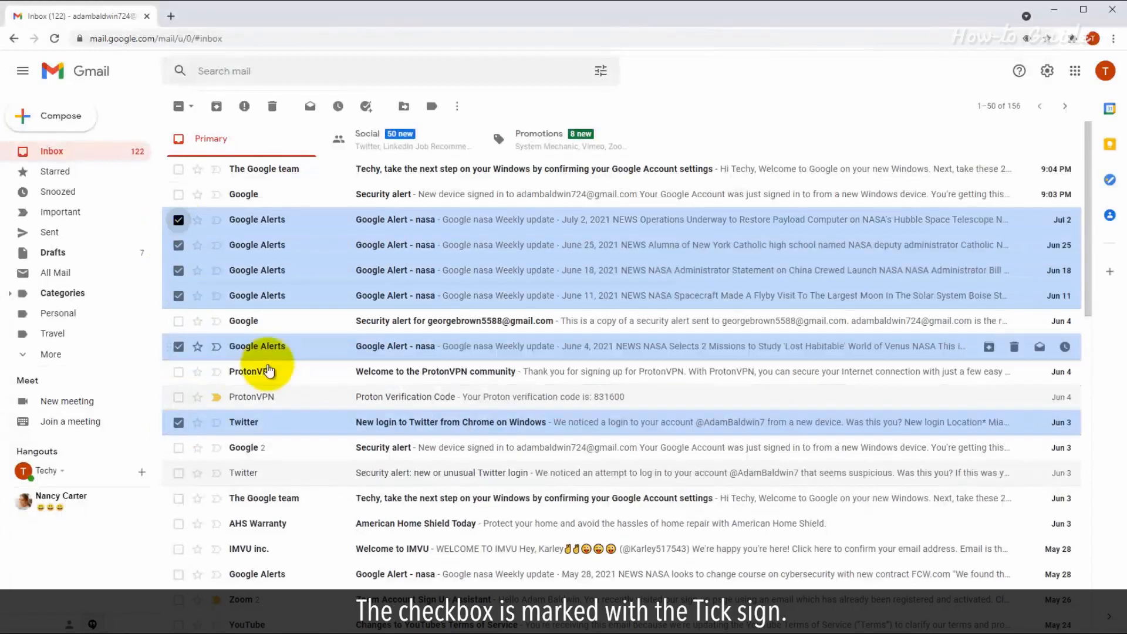
Tick the AHS Warranty and IMVU emails and move all nine selected conversations to Trash.
click(179, 523)
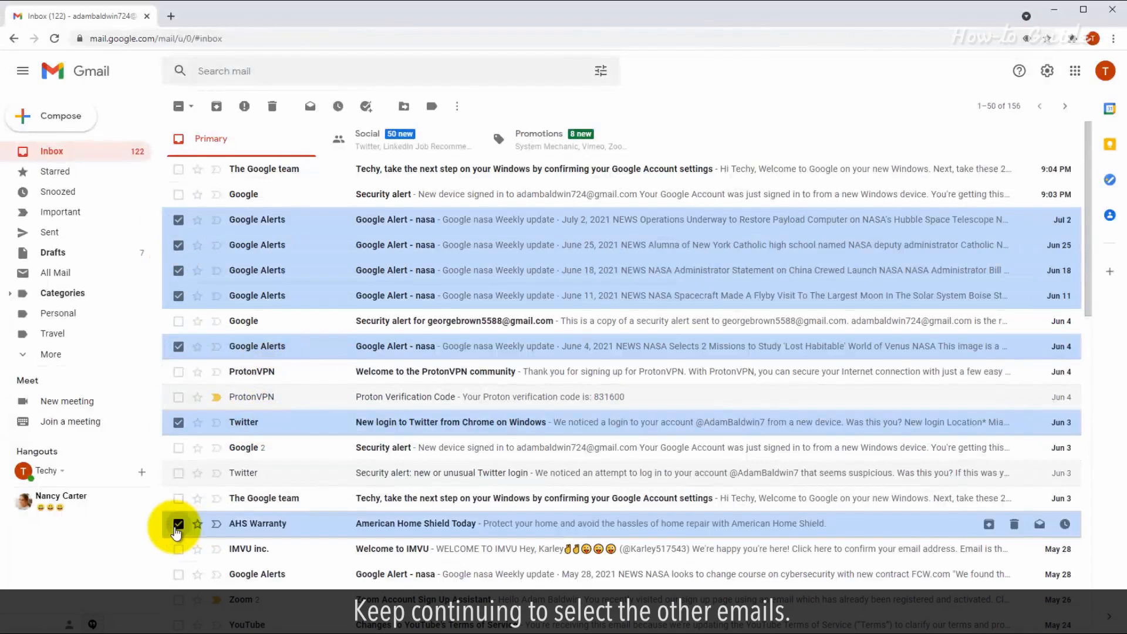
click(179, 548)
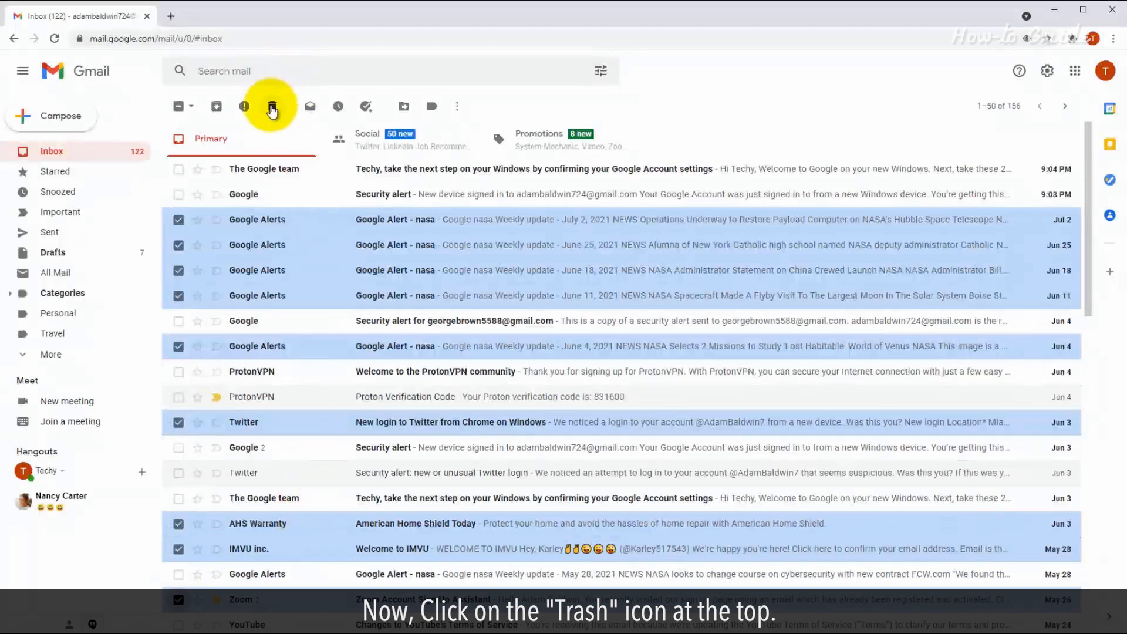
click(271, 107)
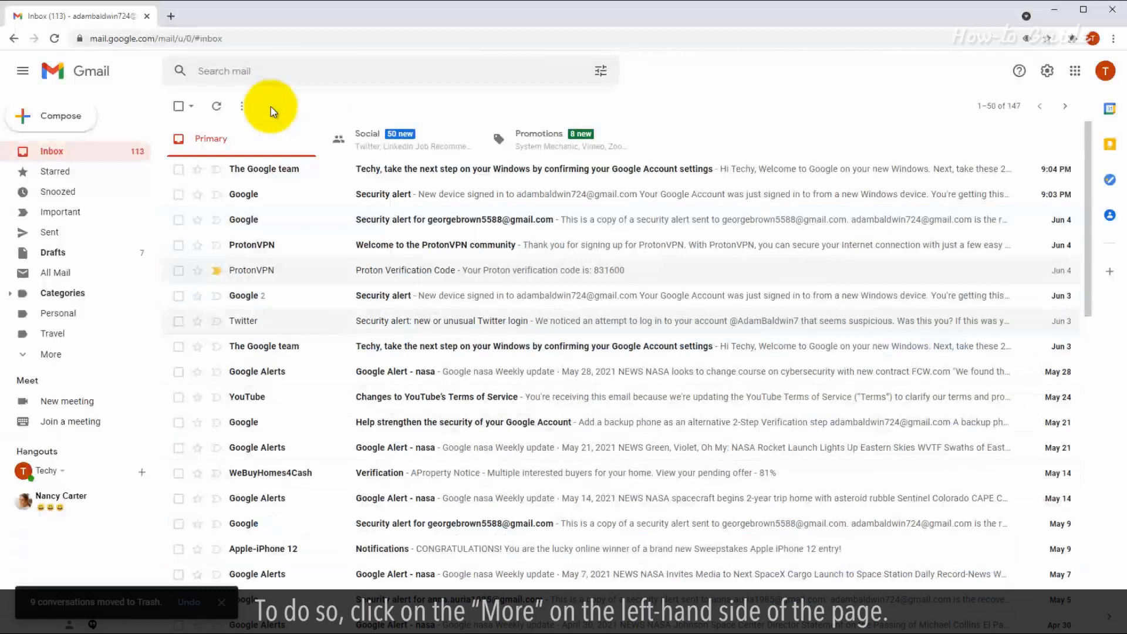
mouse_move(130, 315)
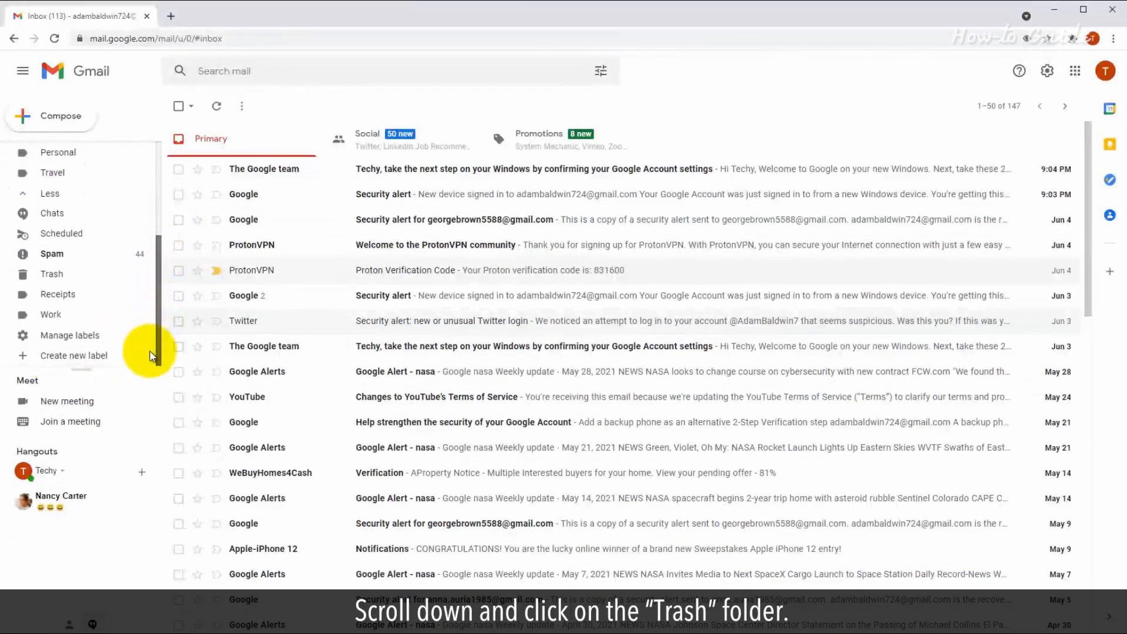
Empty the Trash folder, permanently deleting all 11 conversations.
click(51, 274)
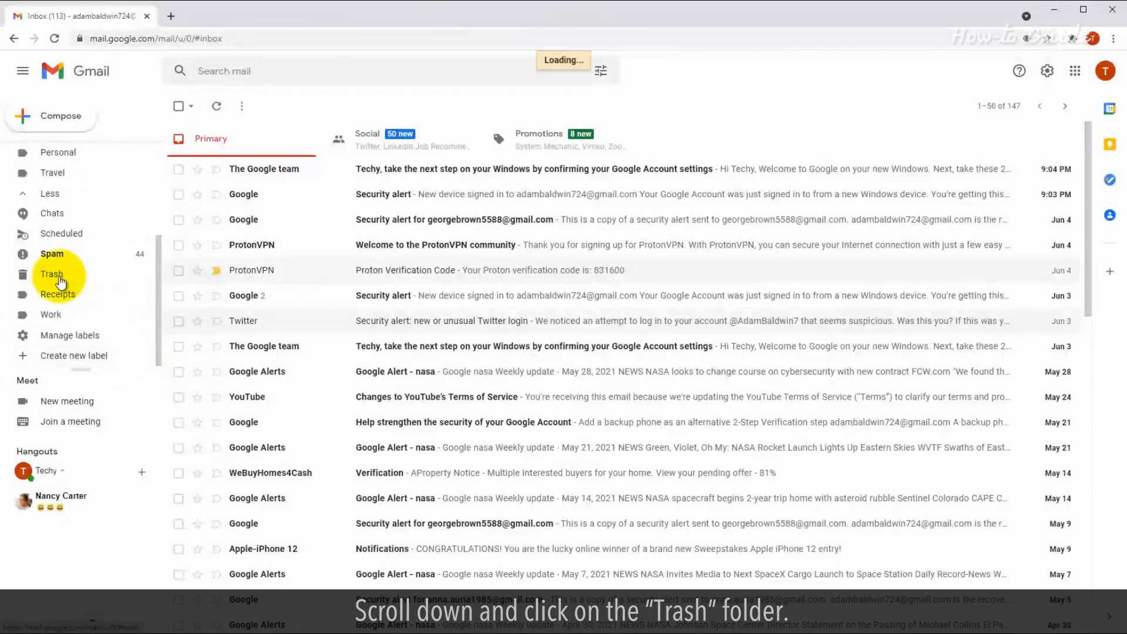
click(52, 273)
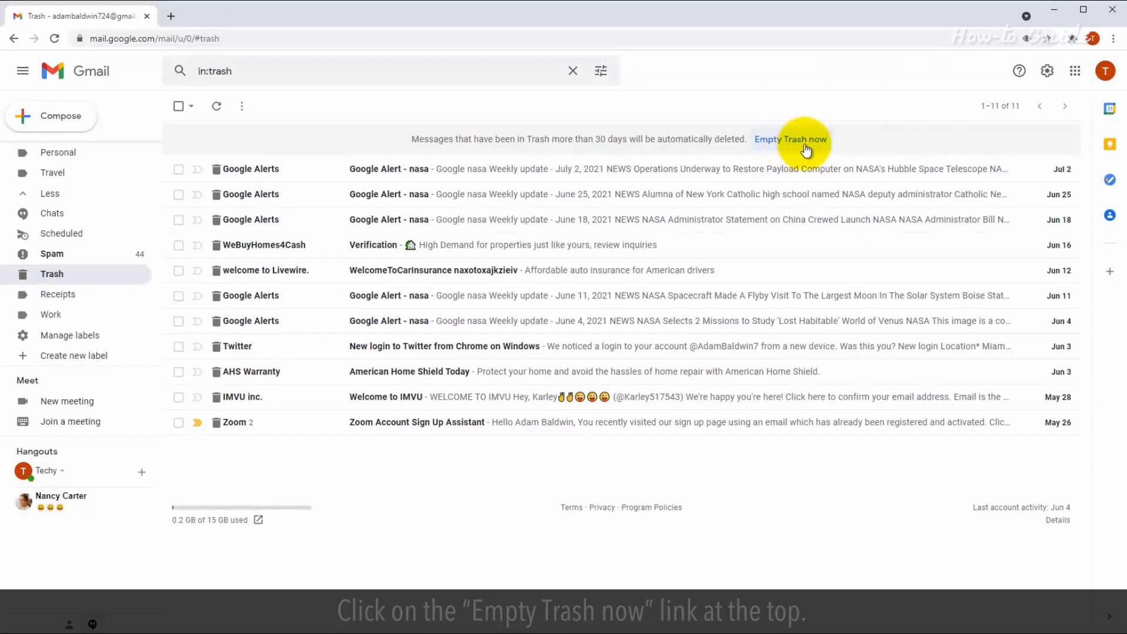
click(790, 138)
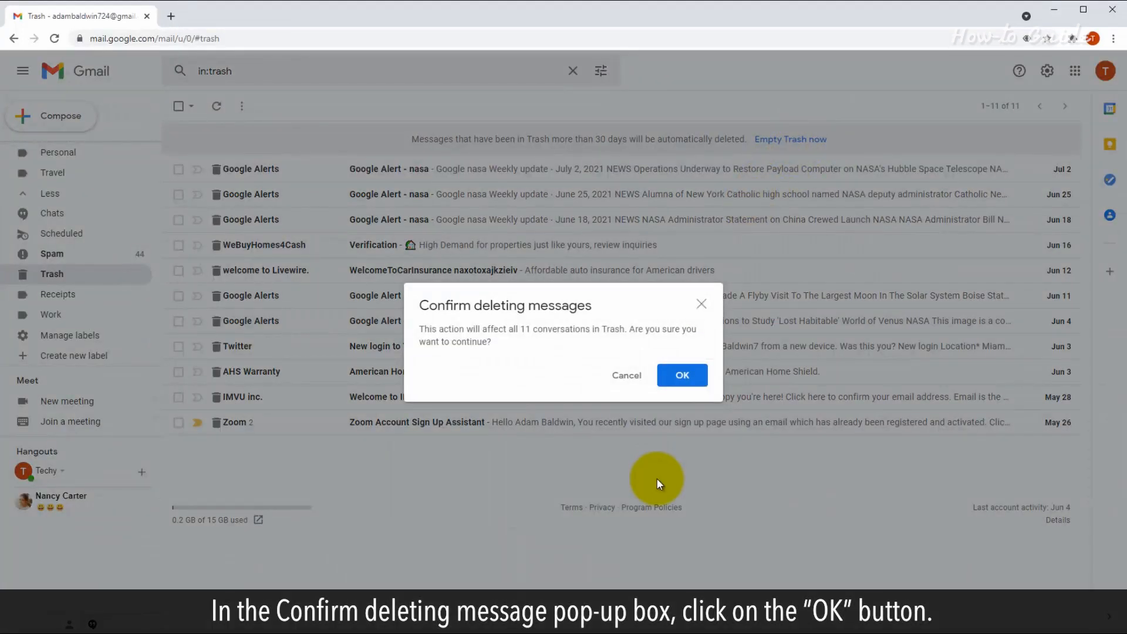
click(681, 375)
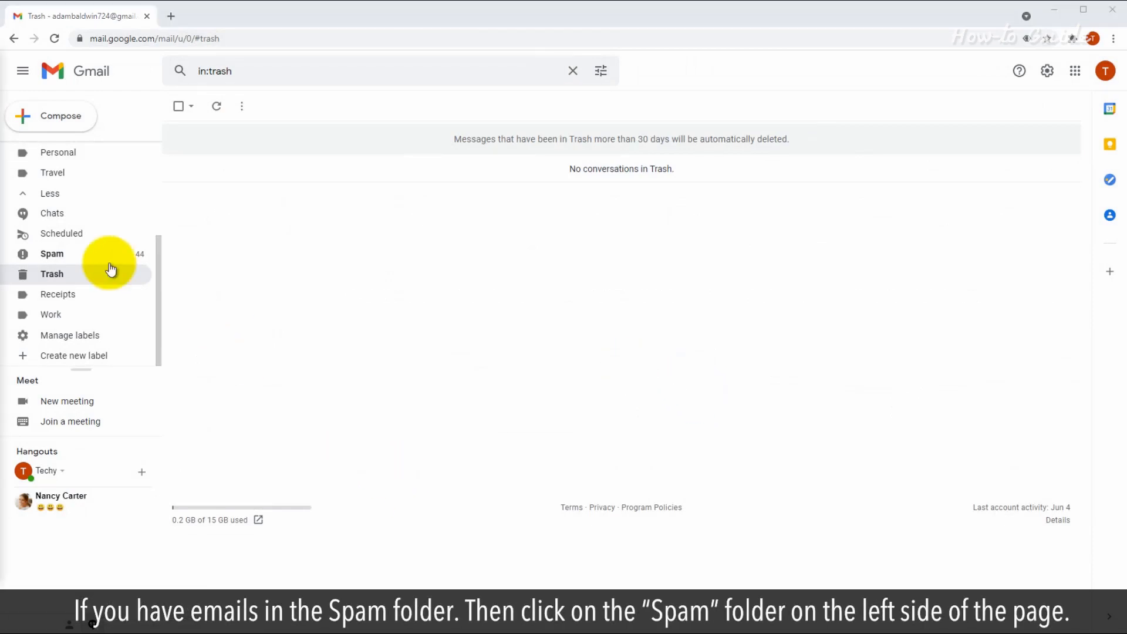
Delete all 44 conversations in the Spam folder so it shows 'Hooray, no spam here!'.
click(51, 253)
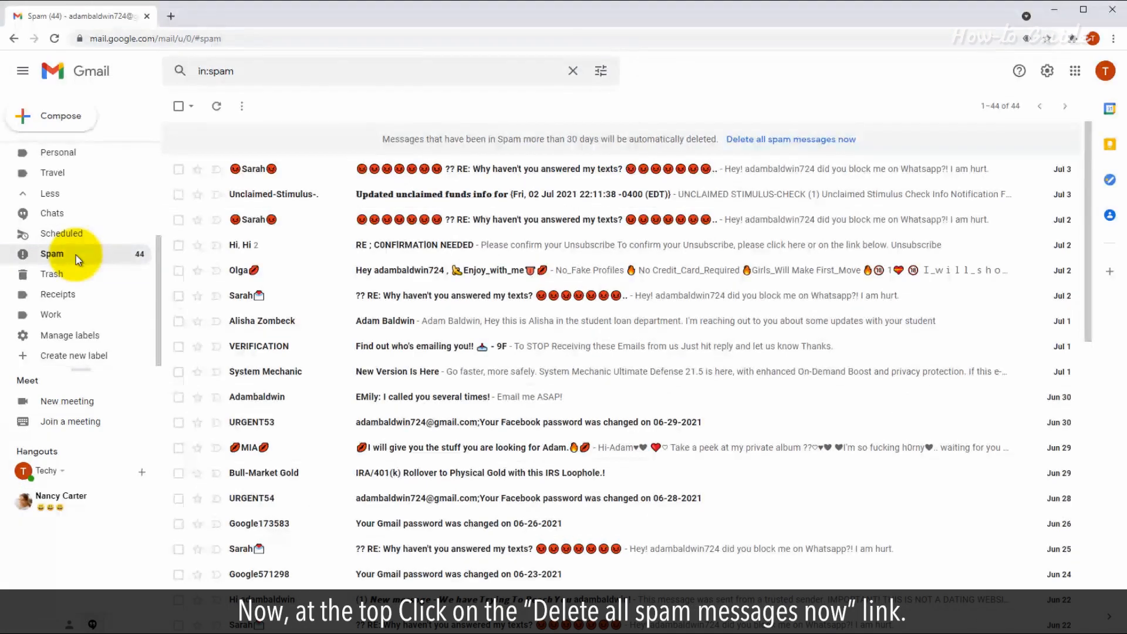
mouse_move(783, 175)
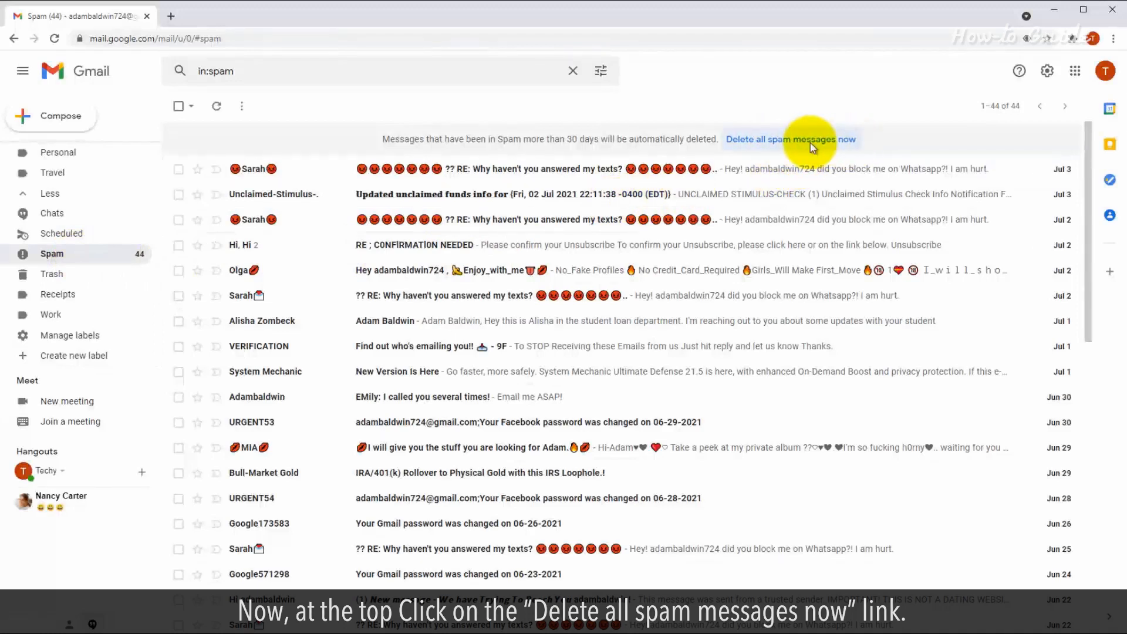
click(789, 139)
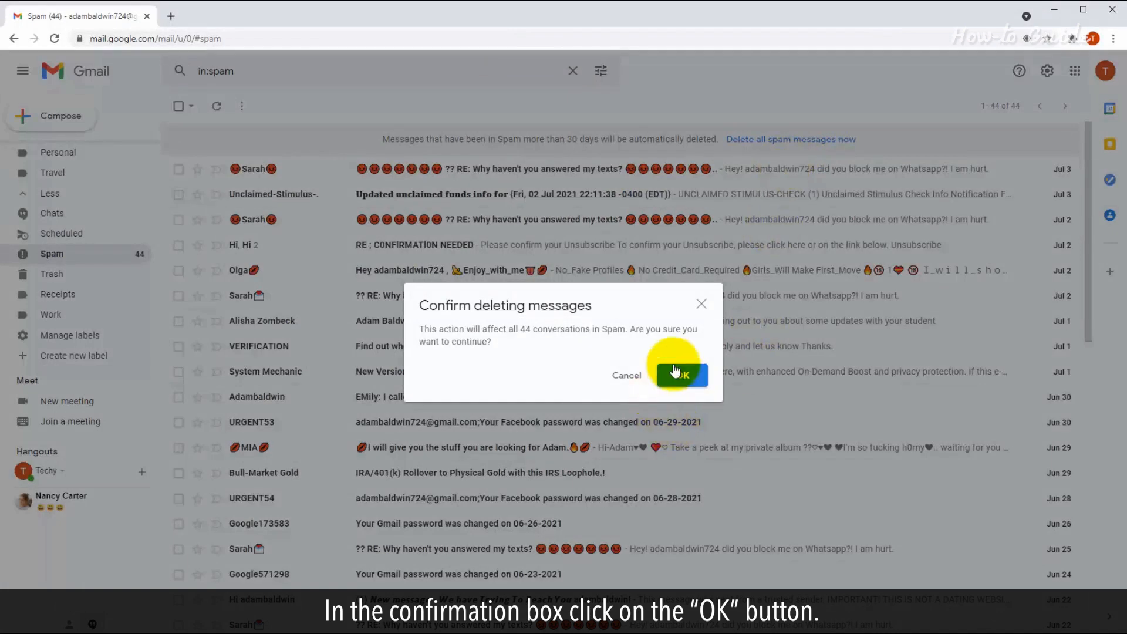
click(674, 374)
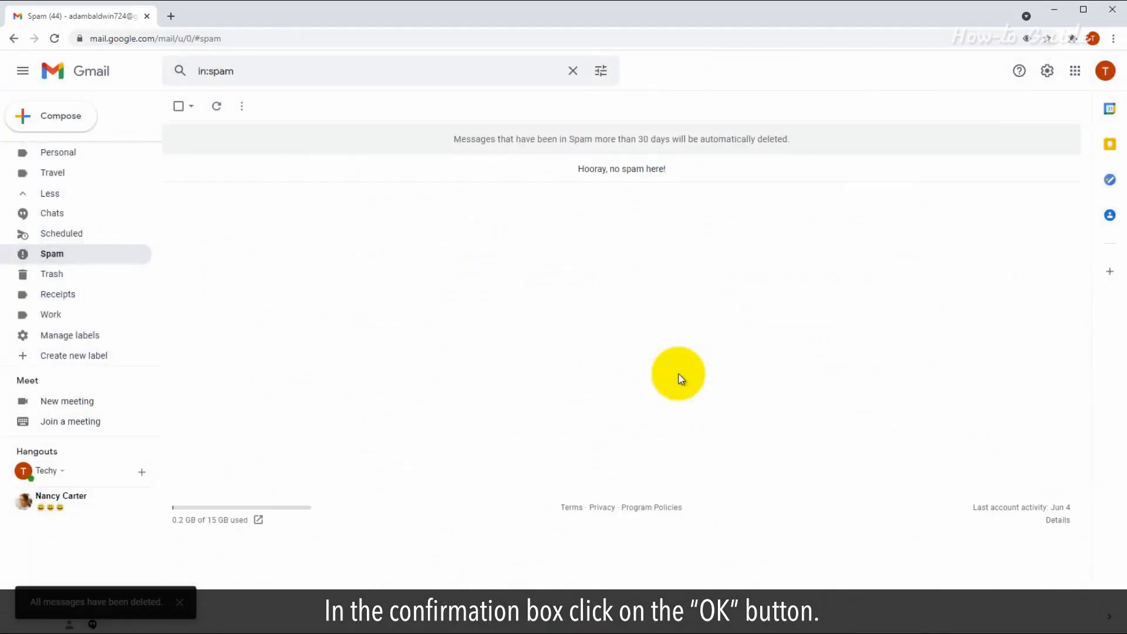